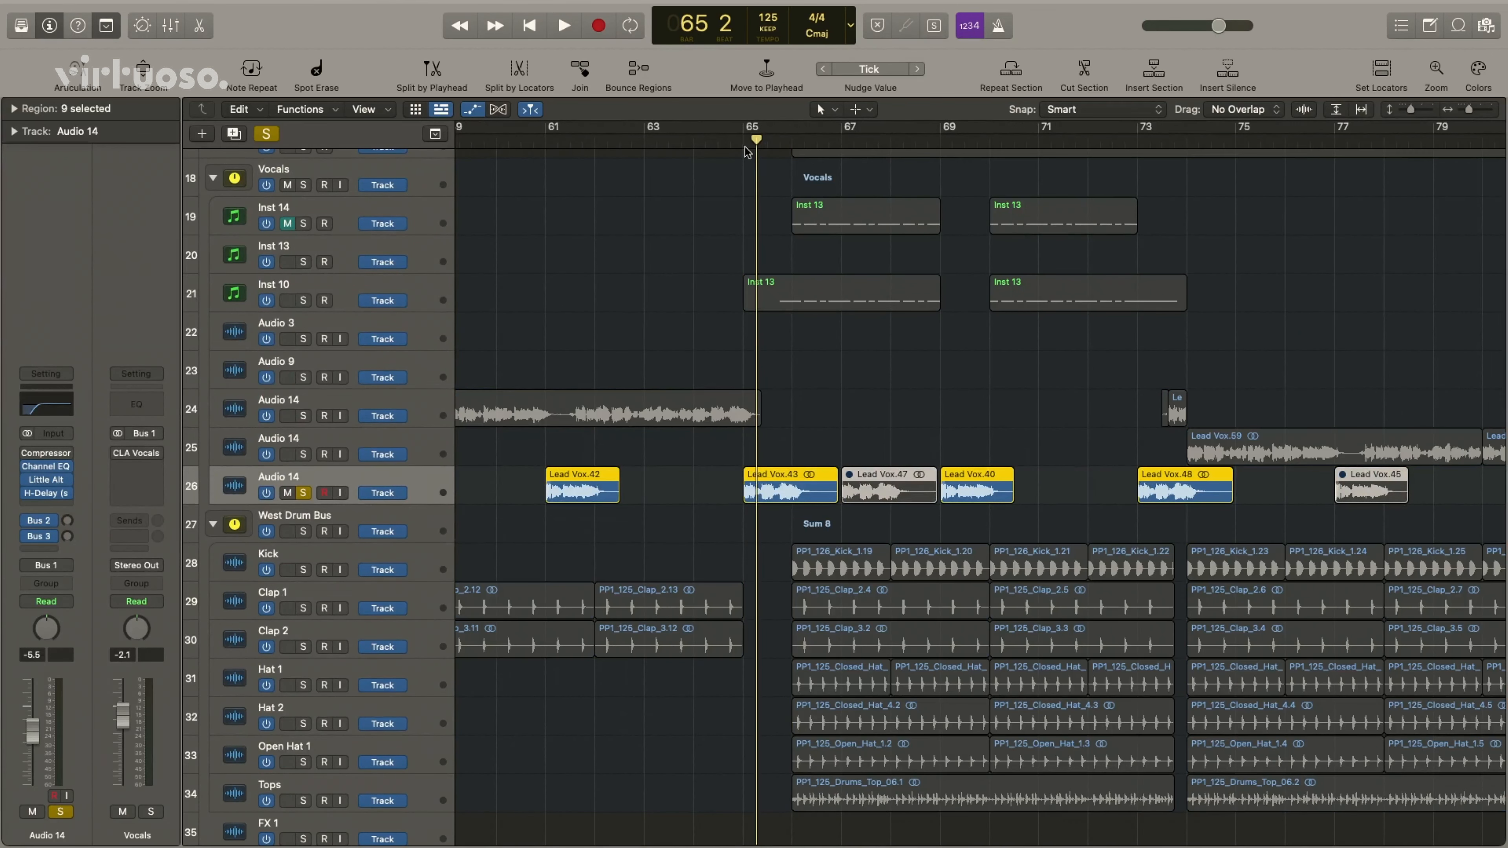
Audition the section from bar 65, then stop and return the playhead to bar 65
click(562, 25)
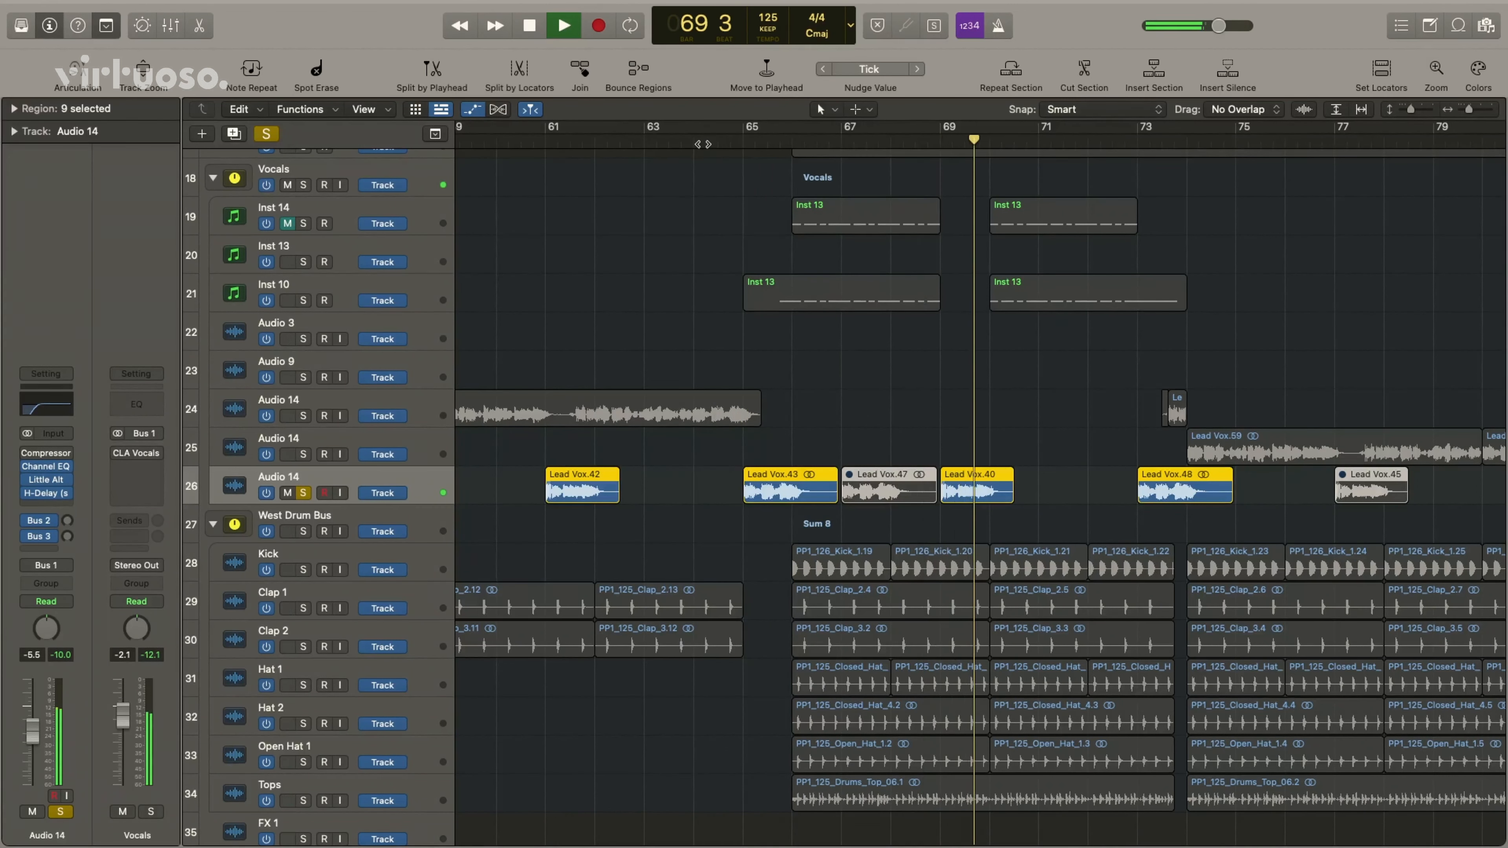
click(562, 25)
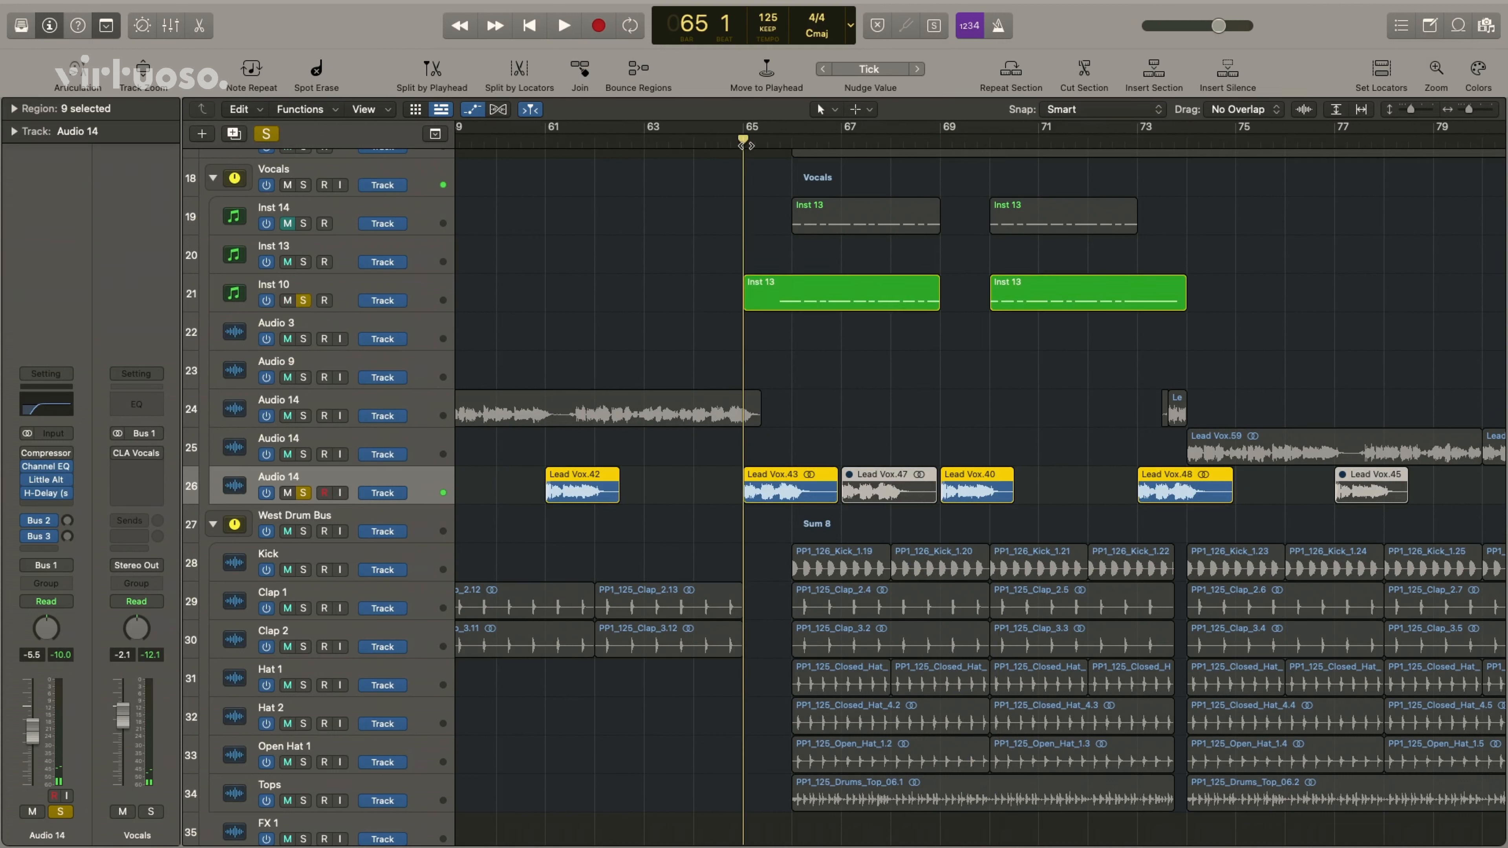
Play the second drop from bar 65 with the vocal chops and synth regions selected
click(562, 25)
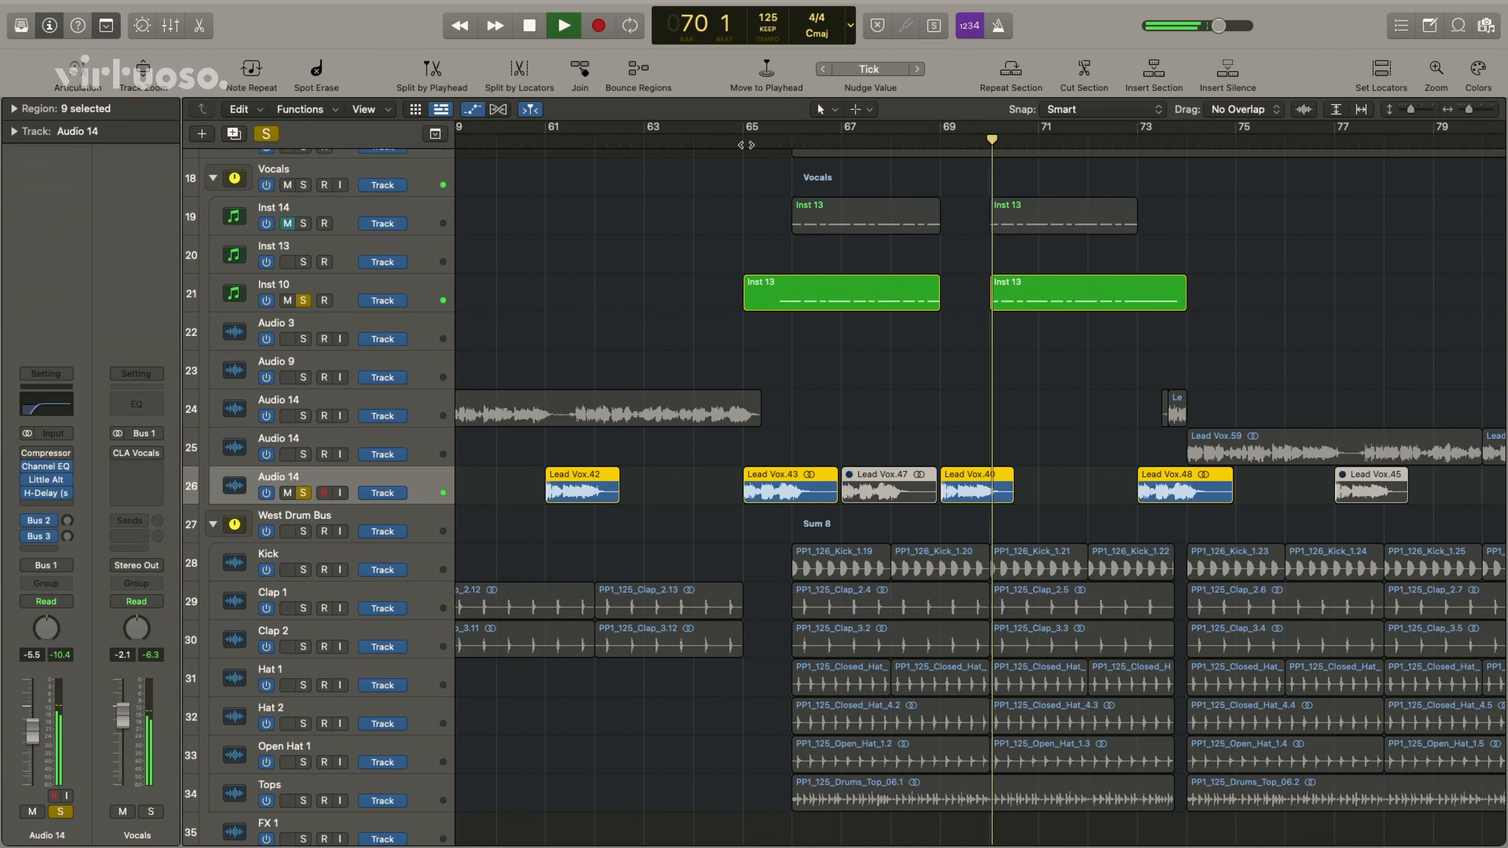
scroll(right, 3)
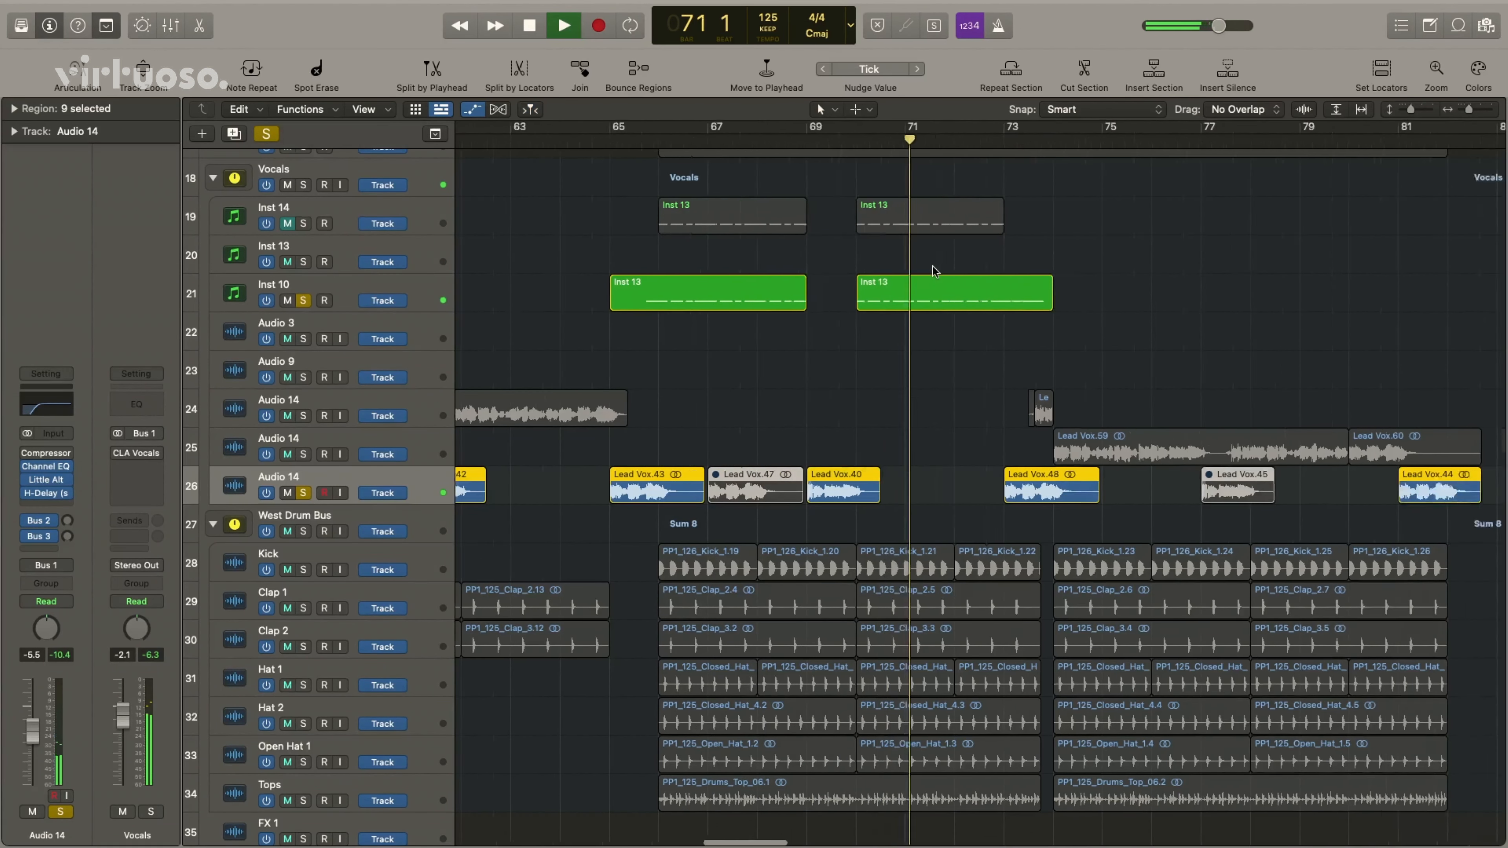